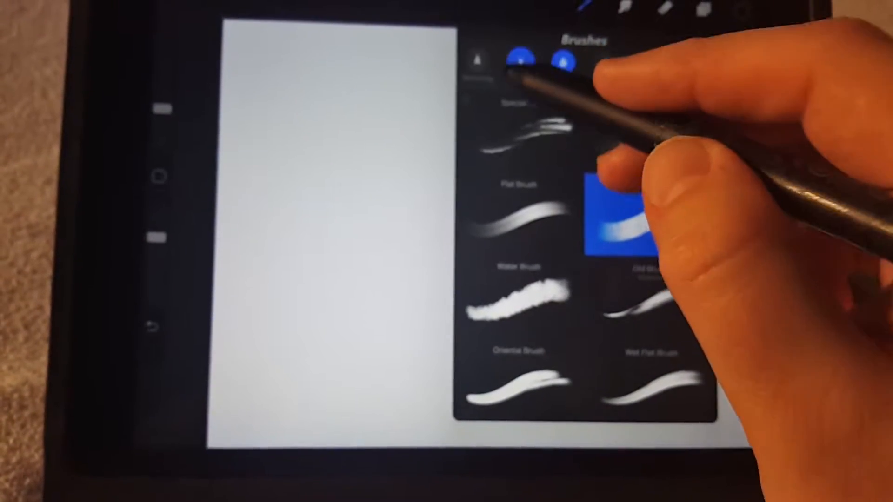
# Step: Pick Technical Pen from the Inking brush set and open its brush settings
pyautogui.click(515, 61)
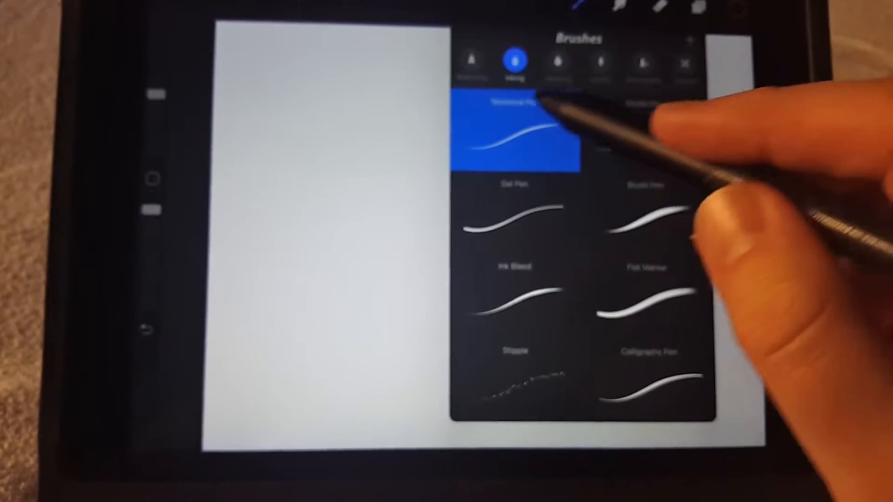
pyautogui.click(514, 134)
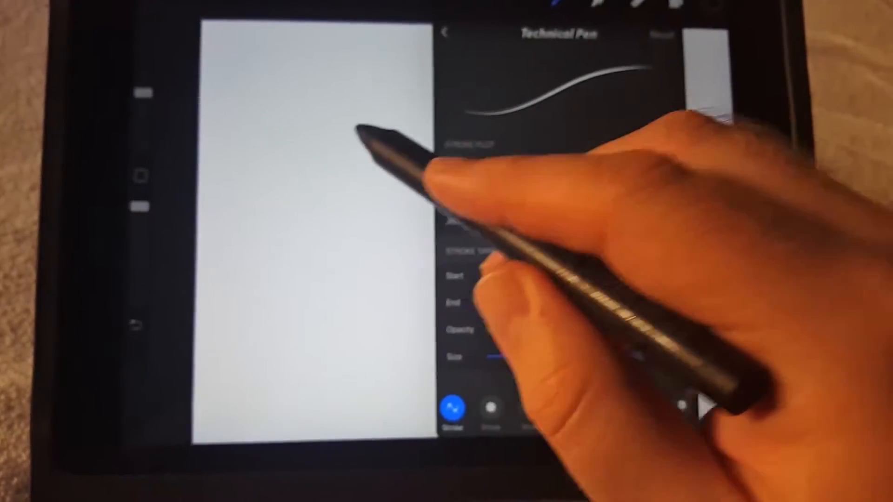